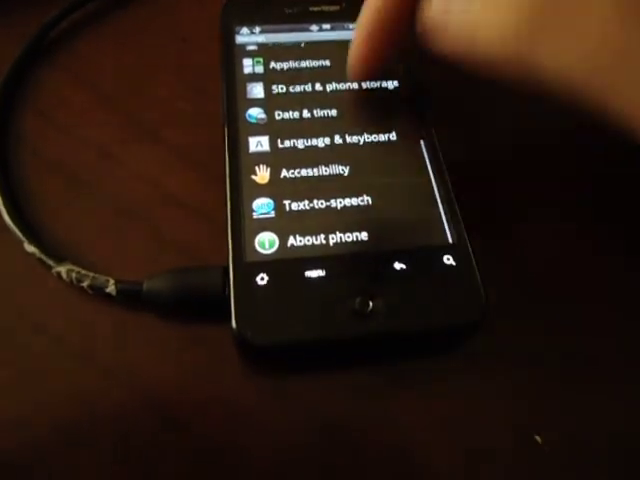
# - View About phone > Software information to verify the baseband version
pyautogui.click(316, 234)
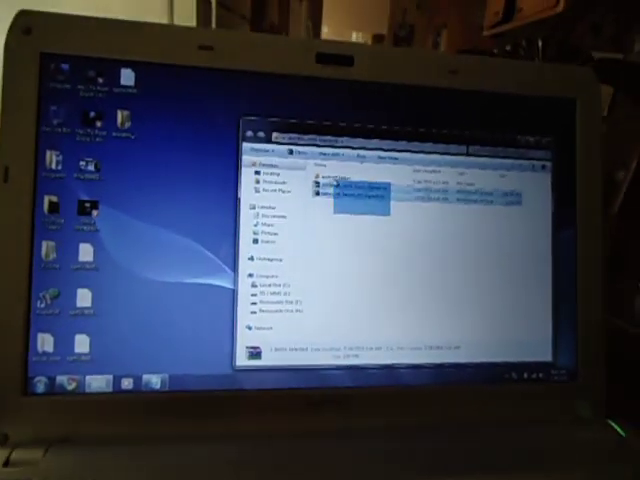
# - Bring up the context menu on the two selected OTA files to copy them
pyautogui.rightClick(340, 190)
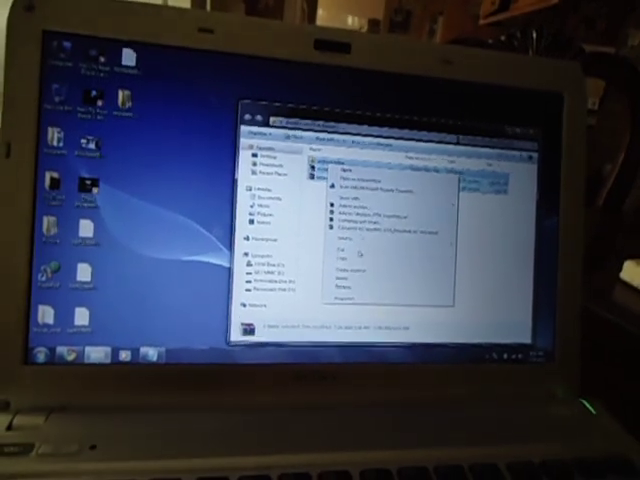